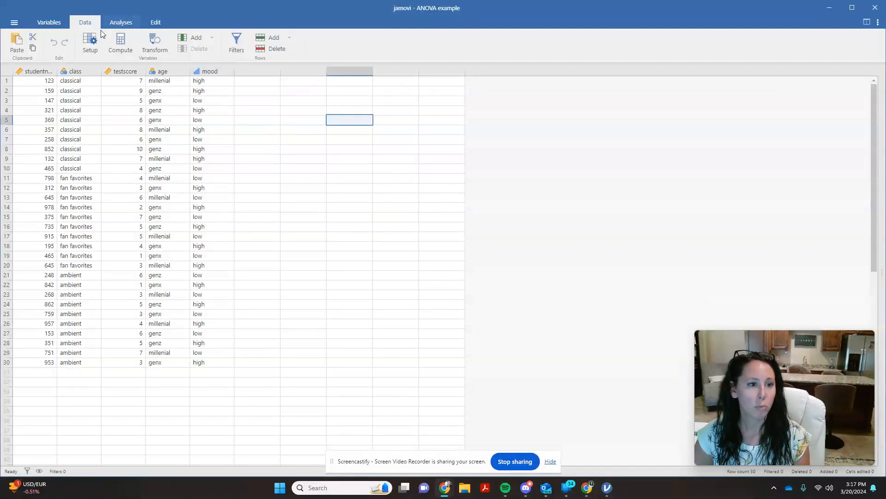
pyautogui.moveTo(152, 145)
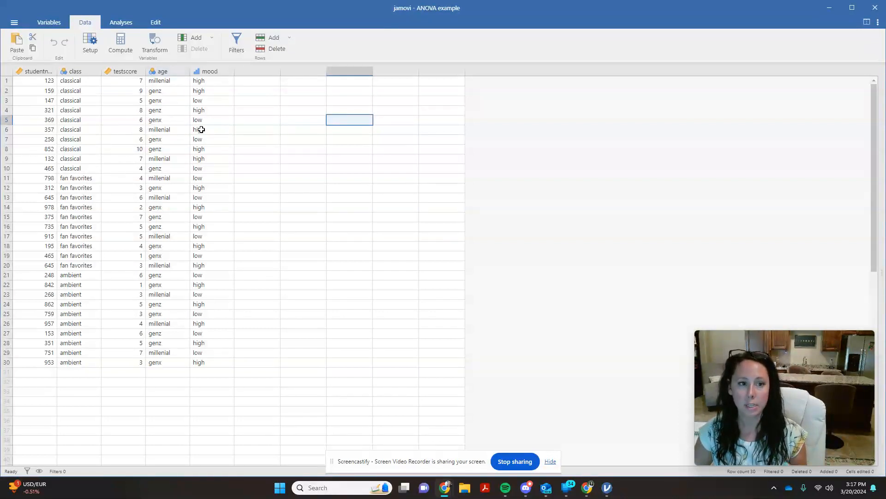
# Start a new factorial ANOVA from the Analyses menu's ANOVA list
pyautogui.click(160, 72)
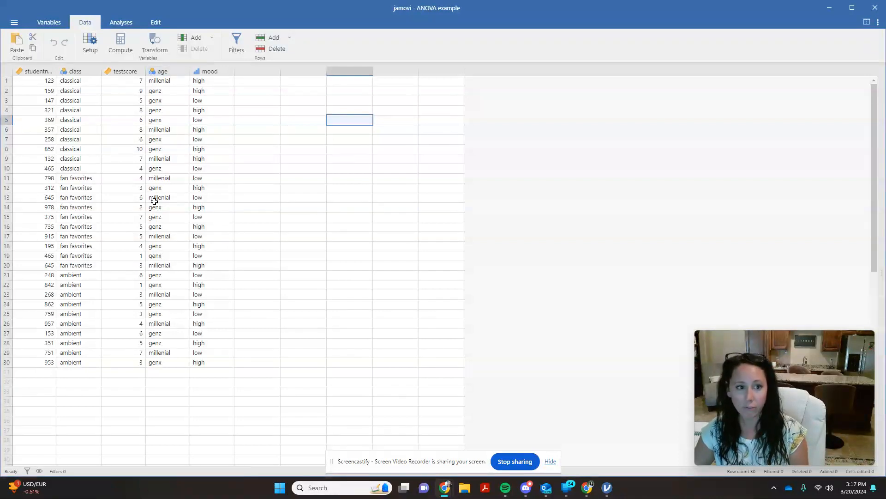
pyautogui.moveTo(155, 192)
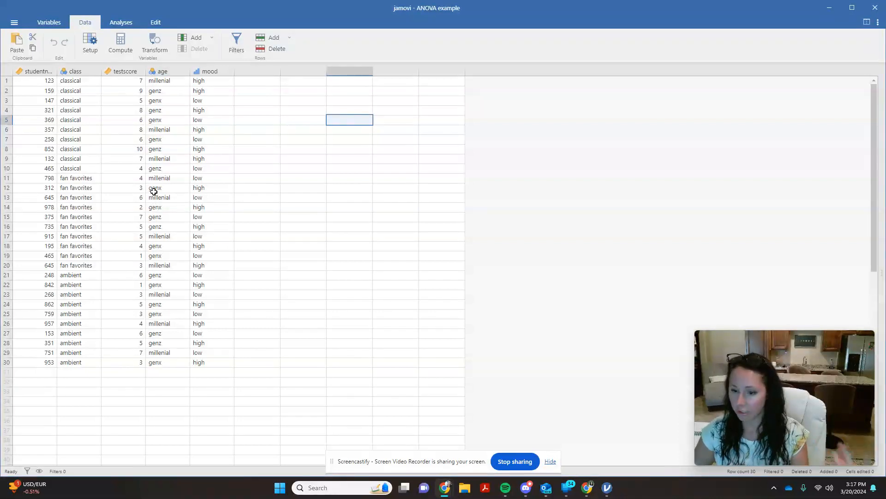
pyautogui.moveTo(221, 100)
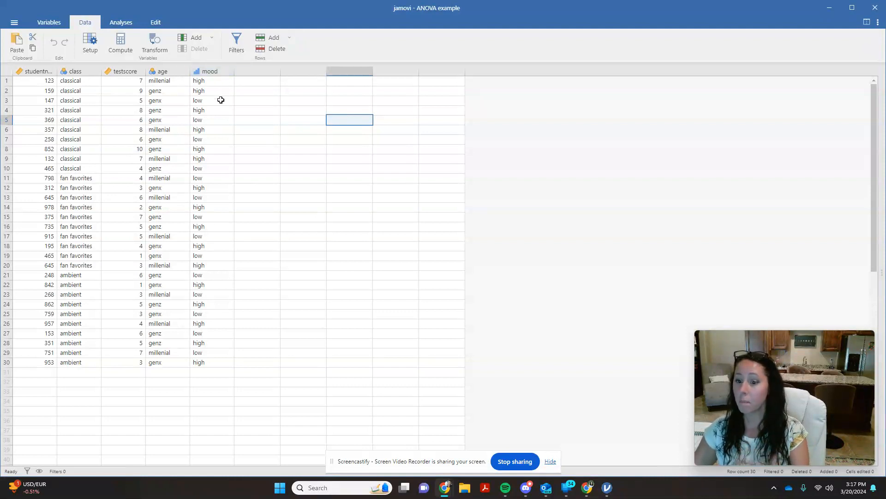
pyautogui.moveTo(216, 153)
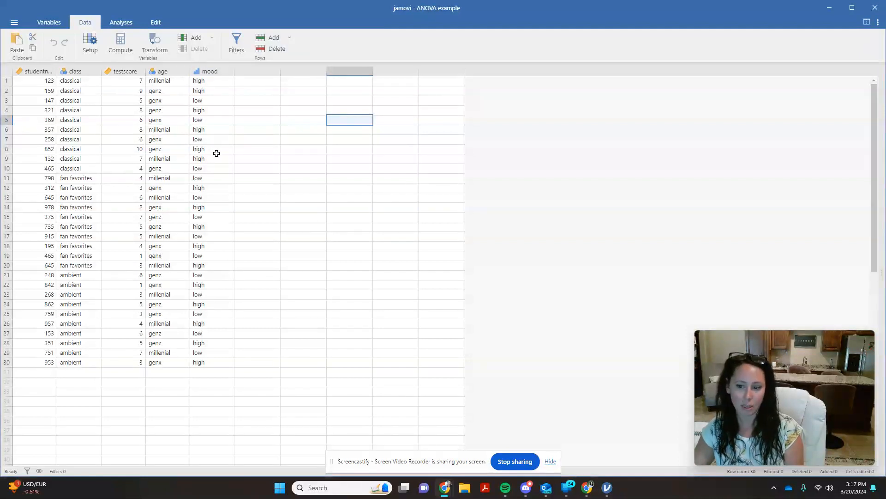
pyautogui.moveTo(206, 147)
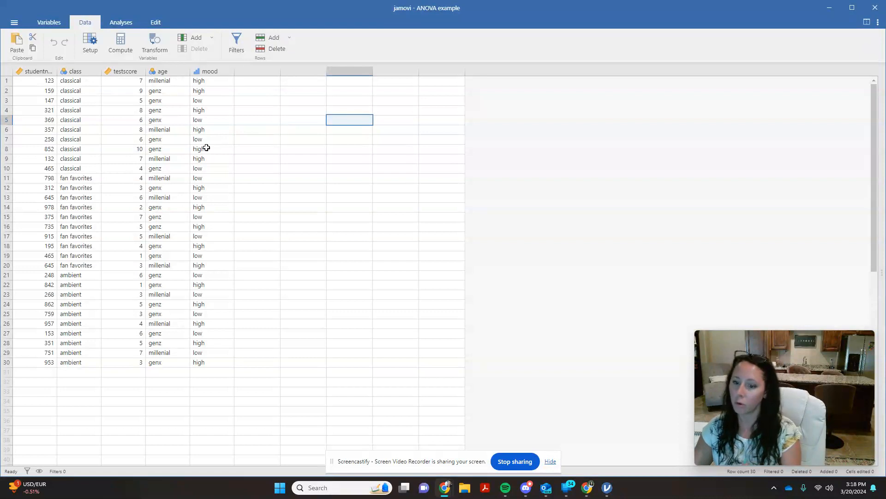
pyautogui.moveTo(222, 142)
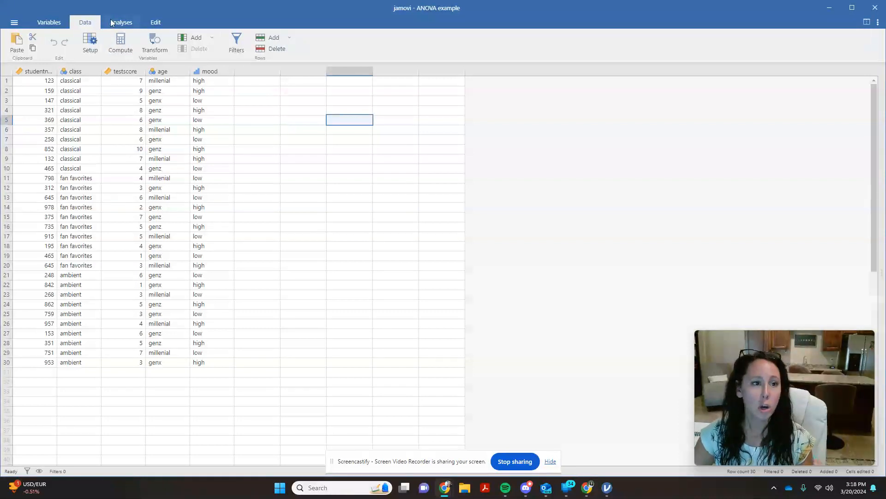
pyautogui.click(121, 22)
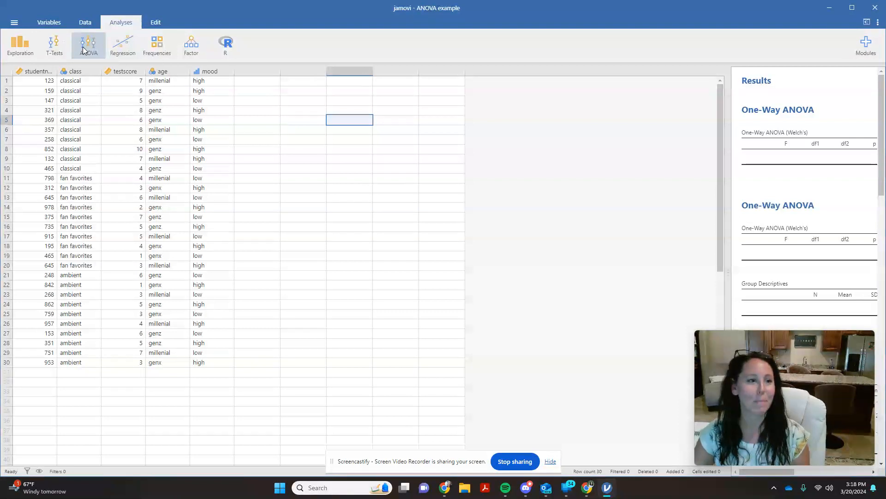
pyautogui.click(88, 45)
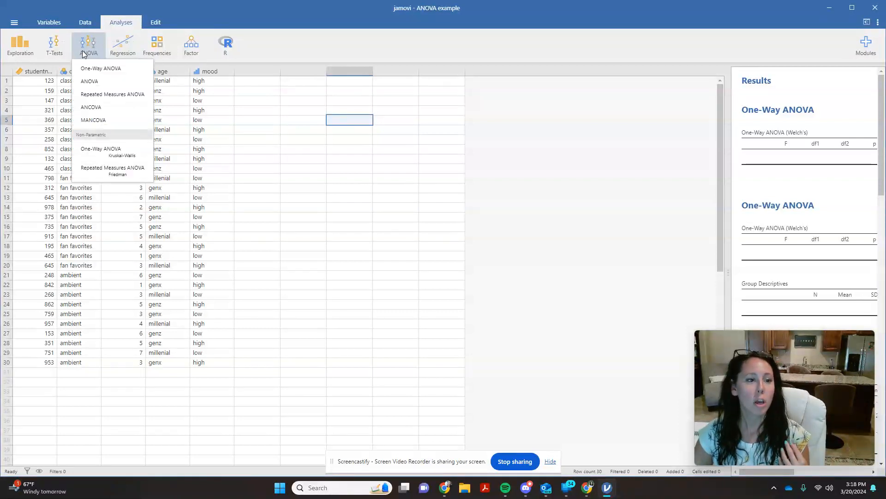
pyautogui.moveTo(99, 81)
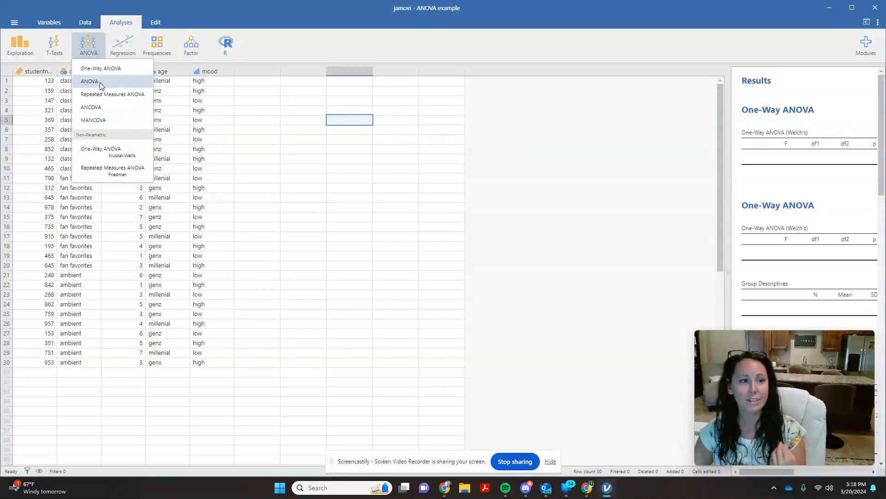
pyautogui.click(88, 81)
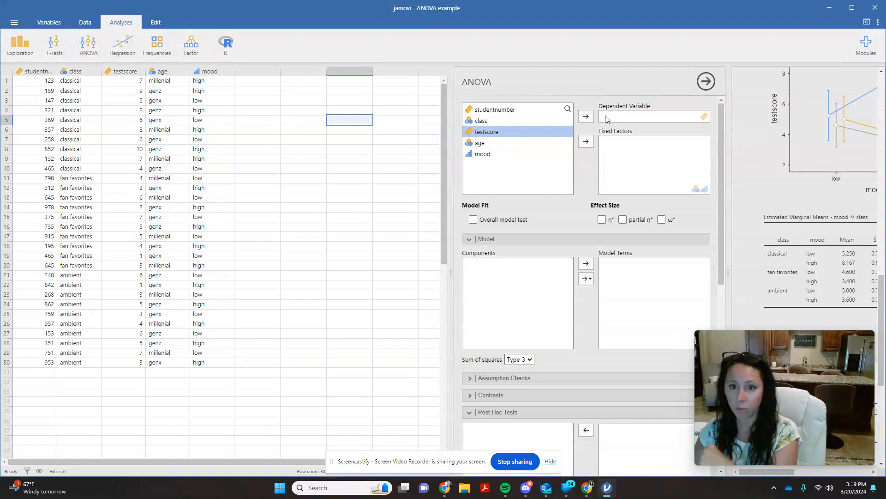
# Model testscore as the dependent variable with class and age as fixed factors
pyautogui.click(585, 116)
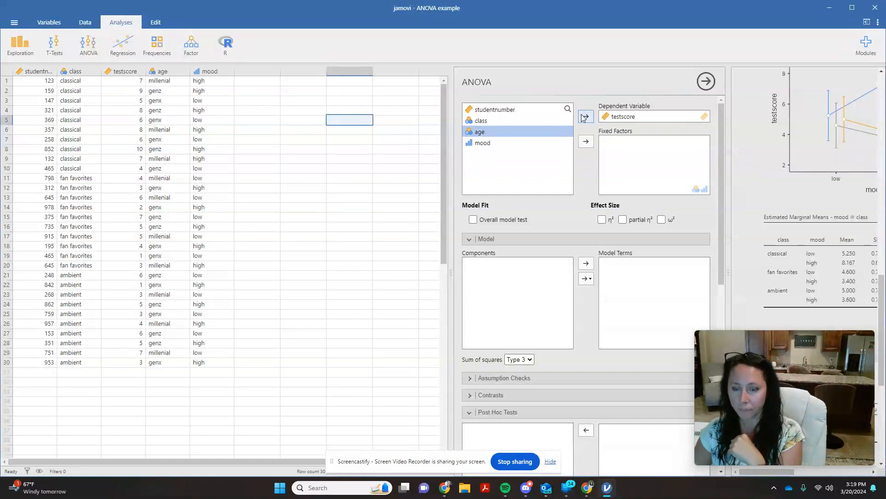
pyautogui.moveTo(624, 168)
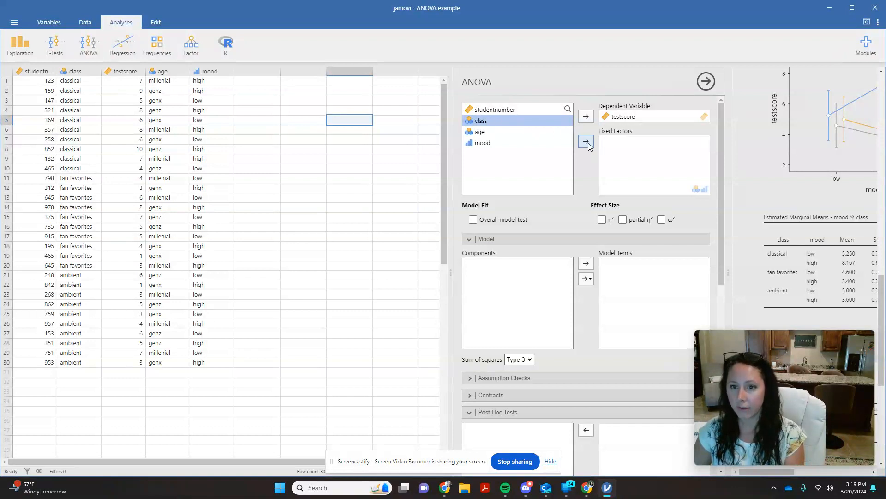
pyautogui.click(586, 142)
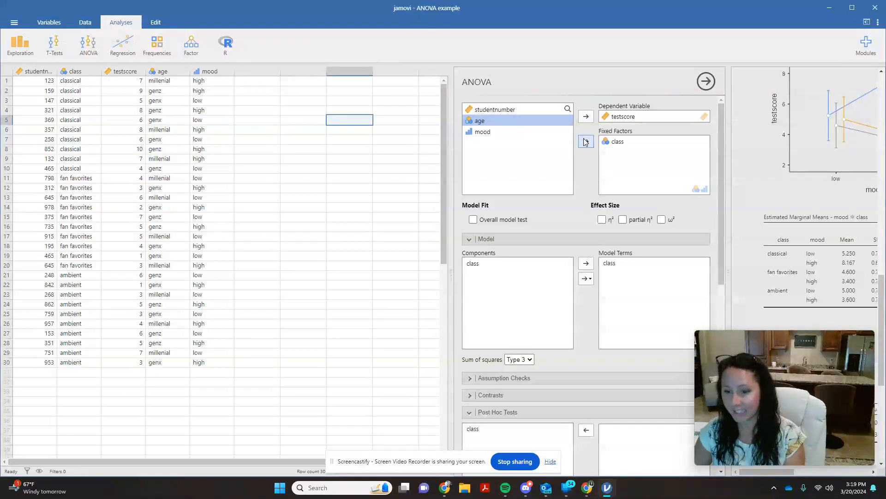
pyautogui.click(585, 141)
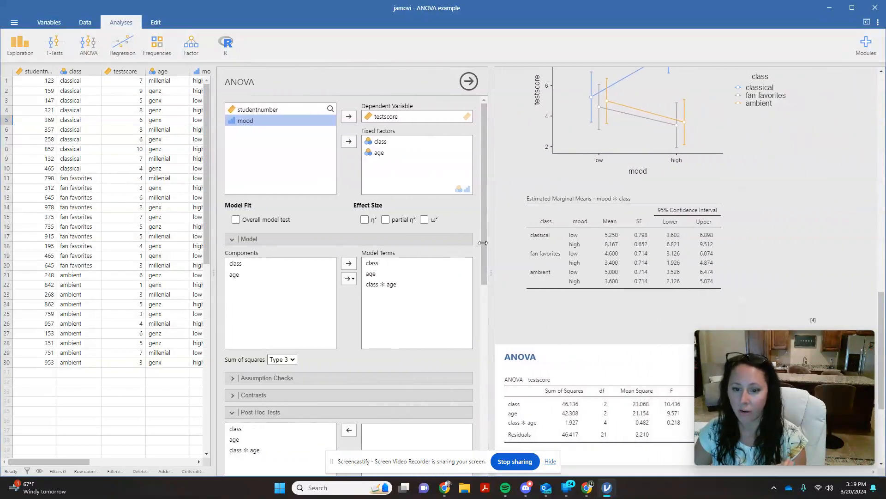
pyautogui.scroll(-3)
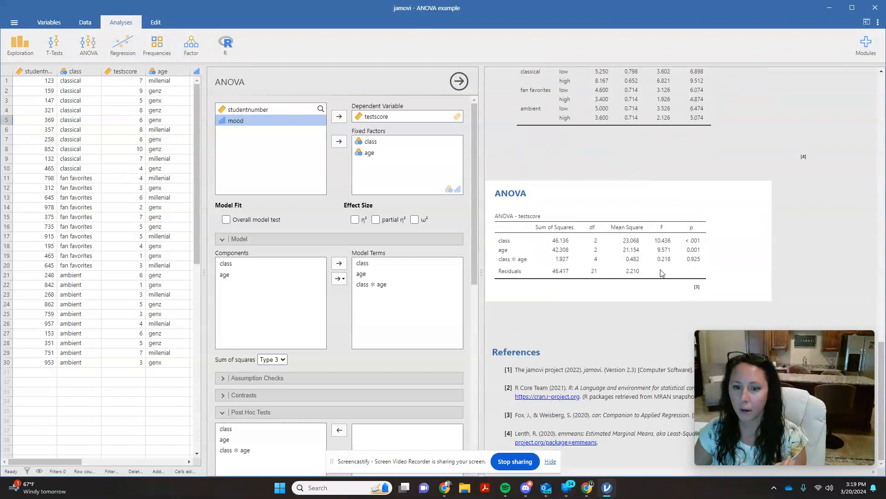
pyautogui.moveTo(703, 264)
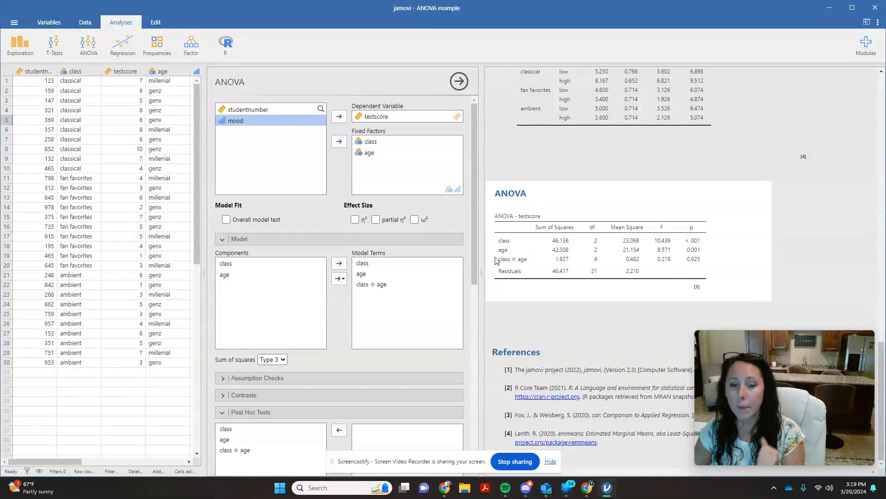
pyautogui.moveTo(609, 263)
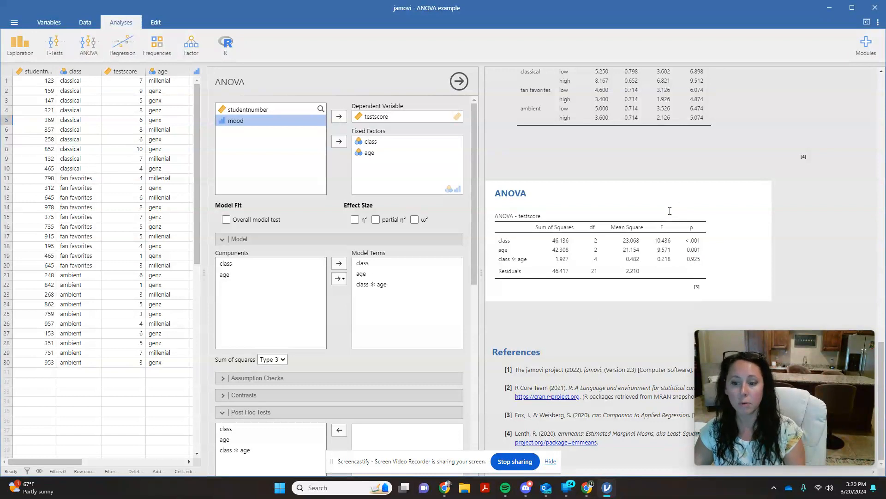
pyautogui.moveTo(649, 243)
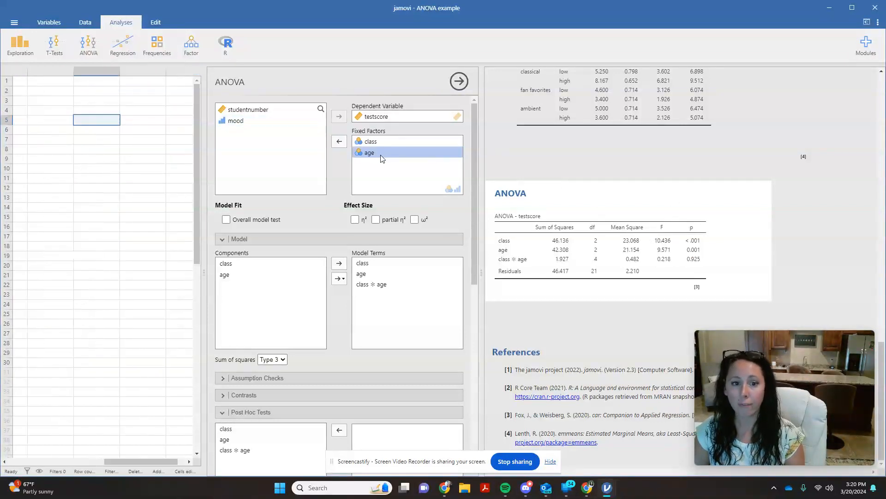
# Remove age from the fixed factors so mood can take its place alongside class
pyautogui.click(339, 141)
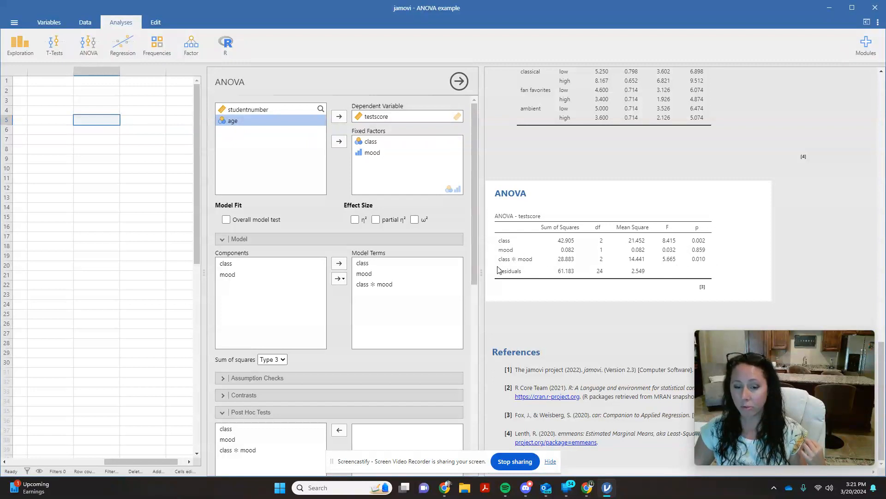
pyautogui.moveTo(511, 265)
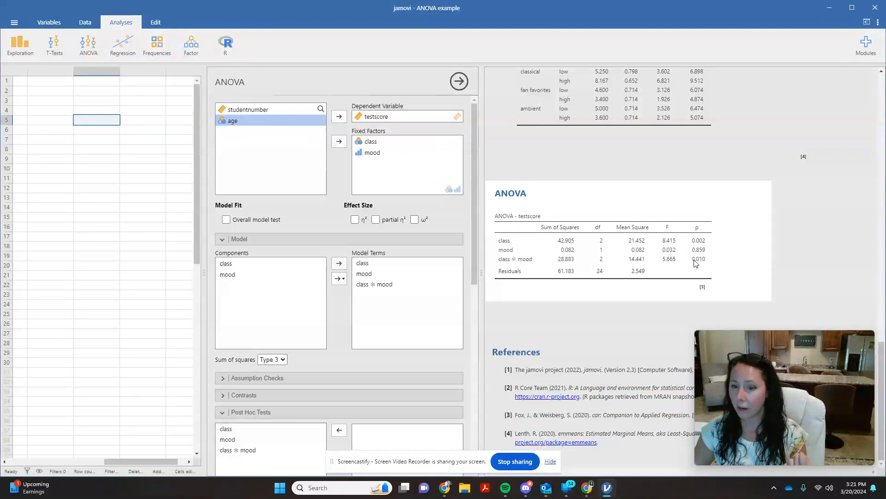
pyautogui.moveTo(718, 264)
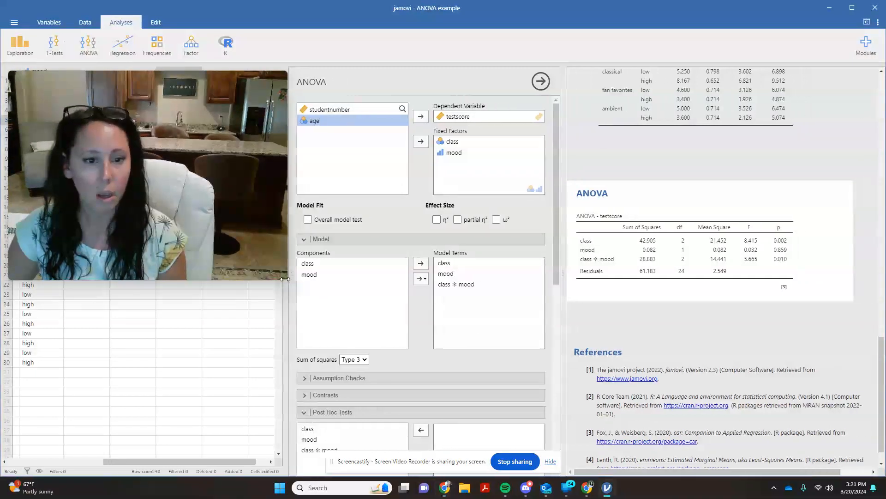
# Add class and mood to the Tukey post hoc tests in the Post Hoc Tests section
pyautogui.scroll(-3)
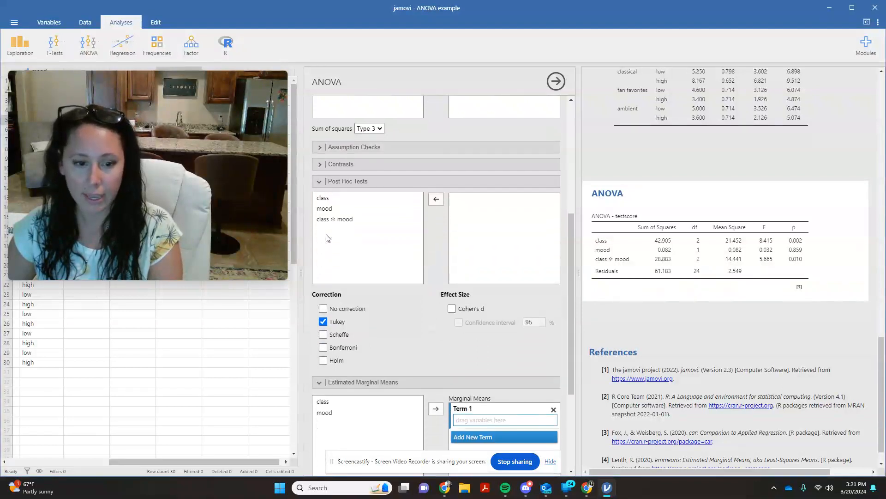
pyautogui.scroll(-3)
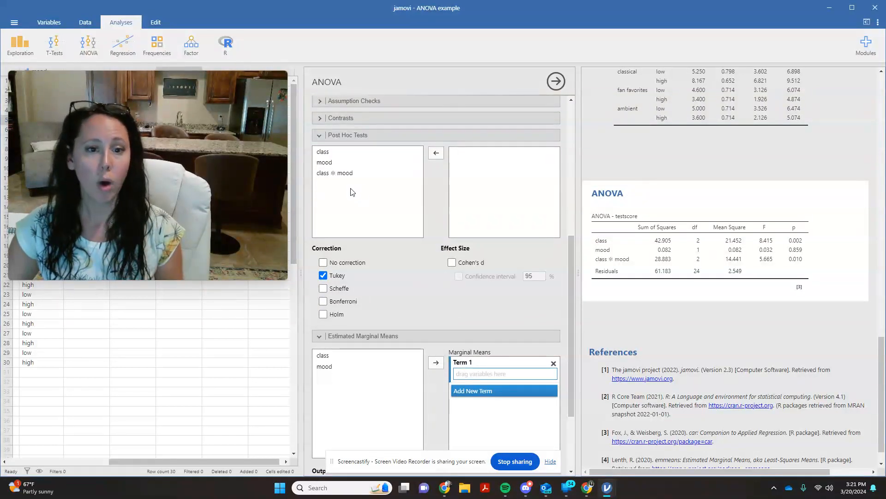
pyautogui.click(323, 150)
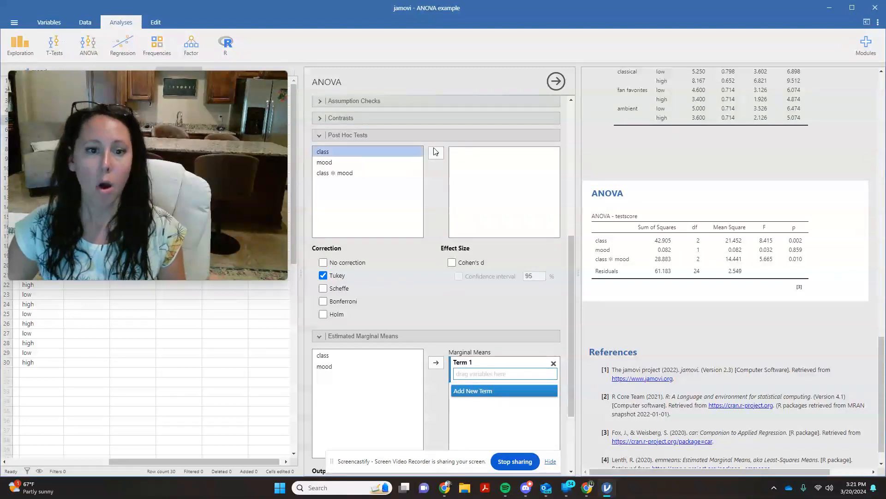
pyautogui.click(435, 154)
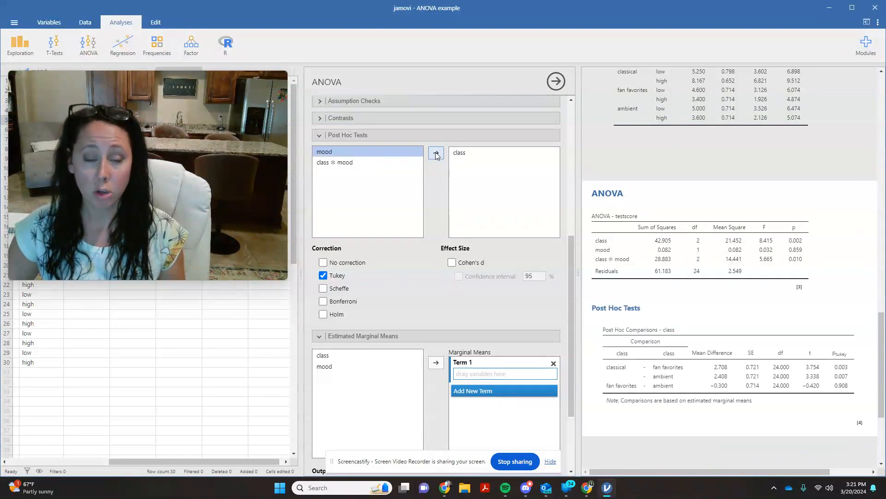
pyautogui.click(435, 153)
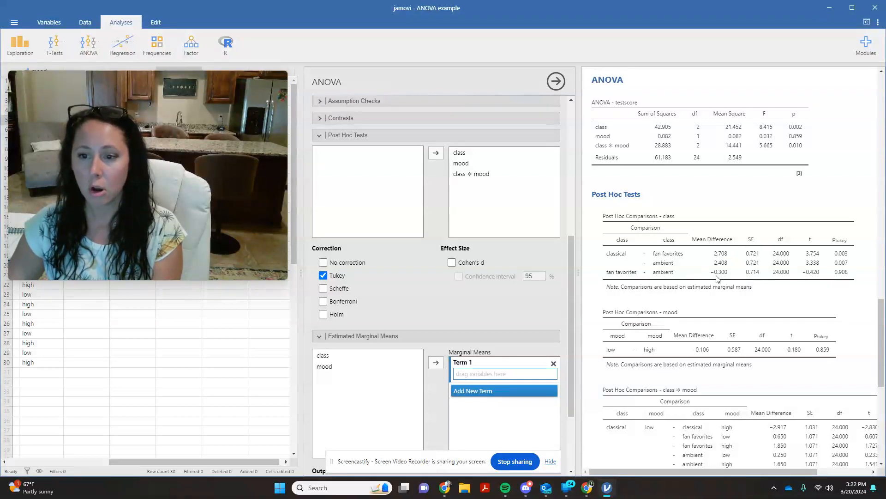
pyautogui.scroll(-3)
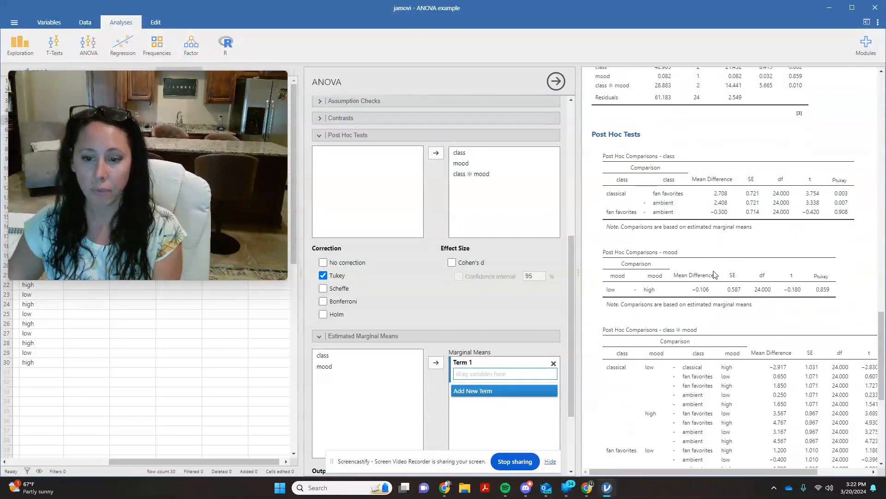
pyautogui.scroll(-3)
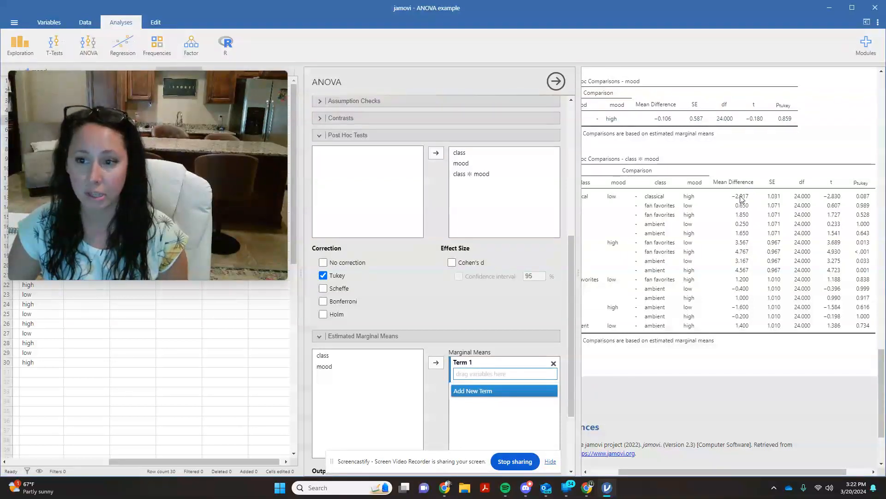
pyautogui.moveTo(748, 197)
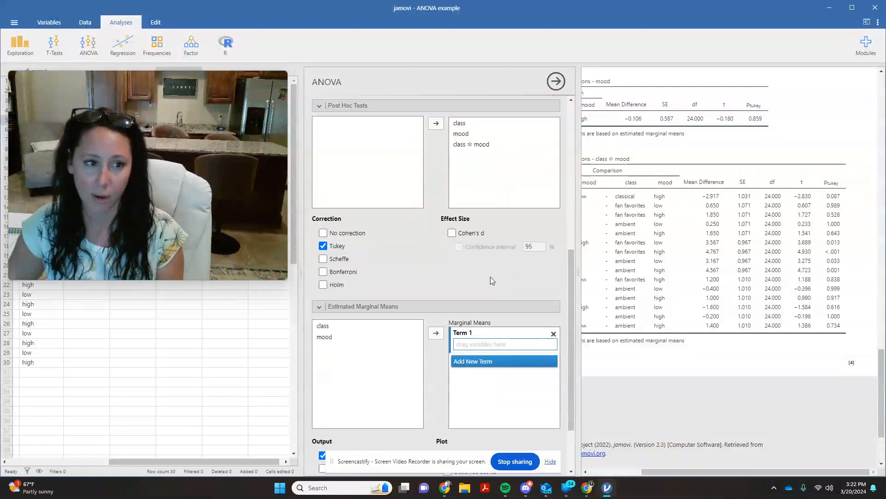
# Scroll down to the Estimated Marginal Means options of the ANOVA
pyautogui.scroll(-3)
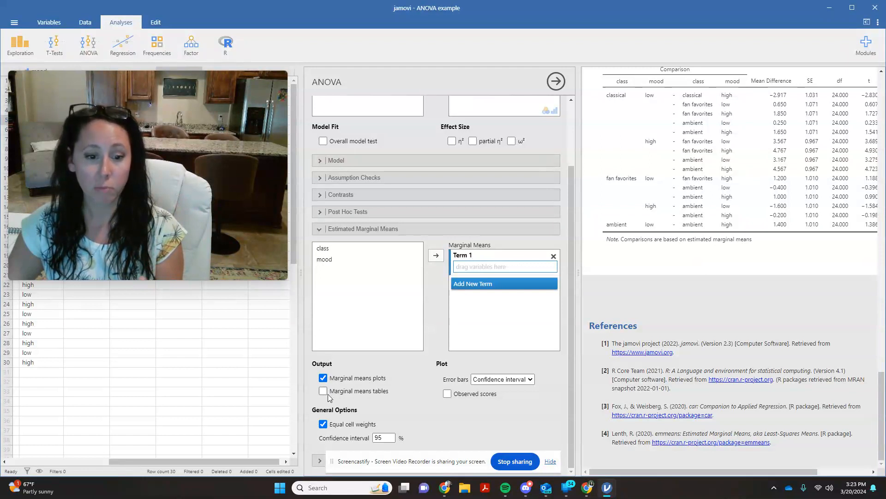
# Turn on marginal means tables and set Term 1 to class with mood
pyautogui.click(324, 390)
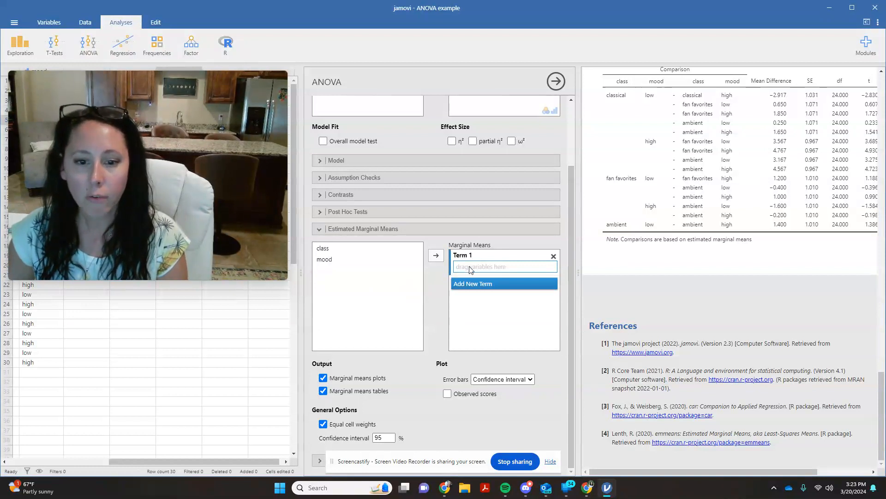
pyautogui.click(323, 247)
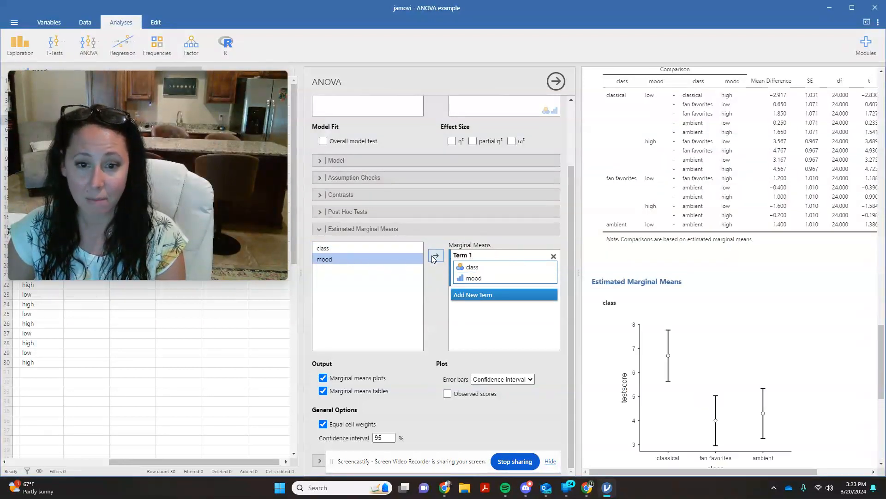
pyautogui.click(434, 255)
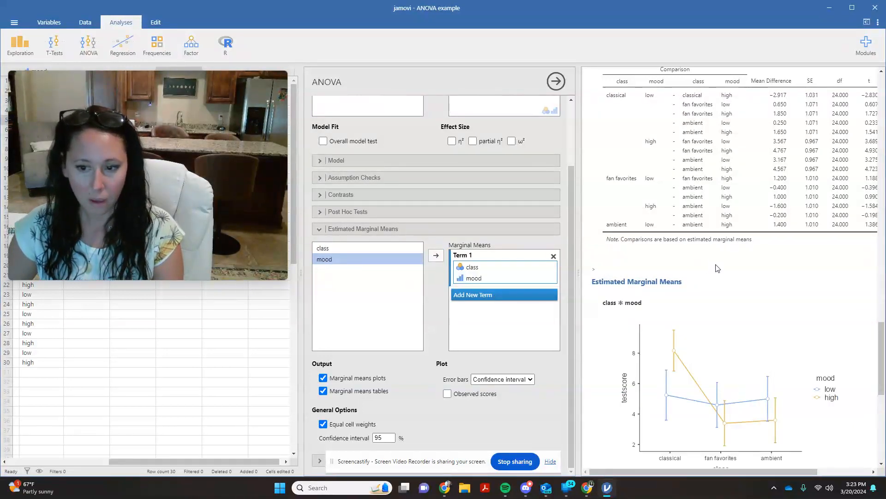
pyautogui.scroll(-3)
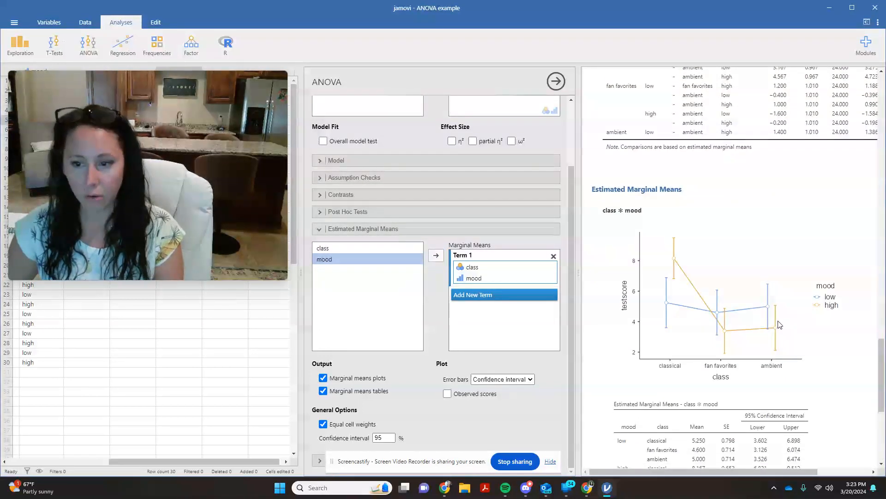
pyautogui.moveTo(762, 342)
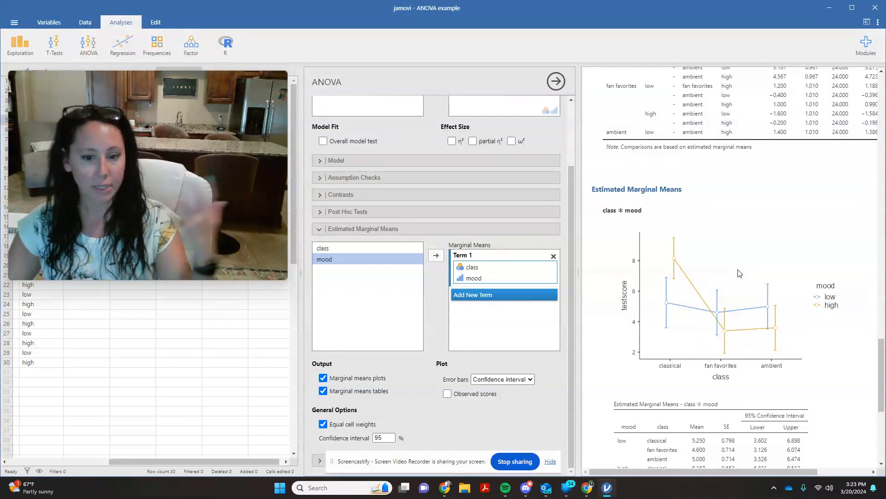
pyautogui.moveTo(738, 276)
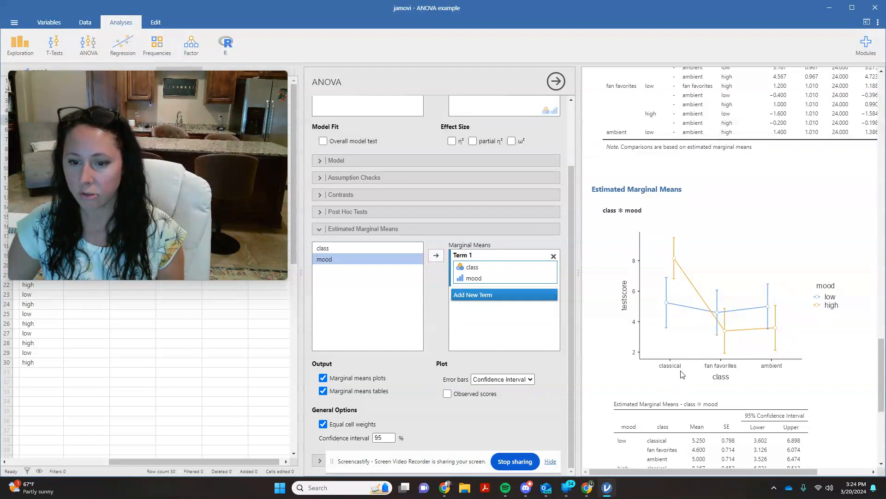
pyautogui.moveTo(671, 298)
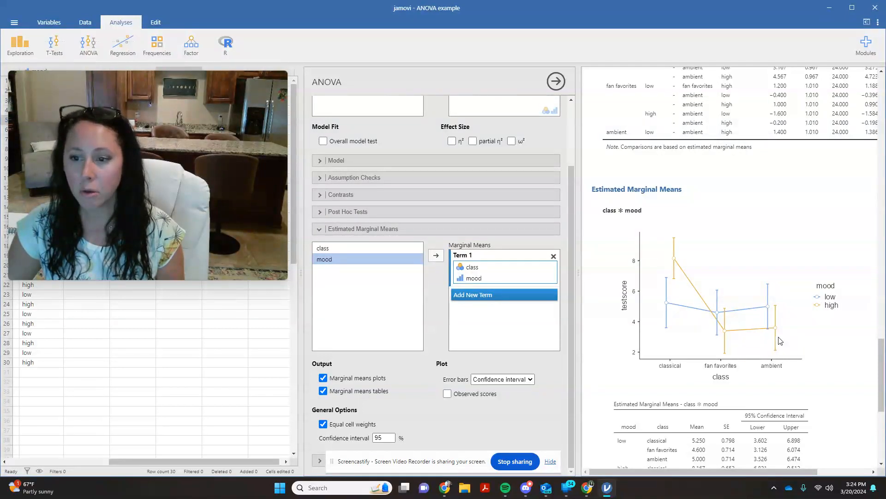
pyautogui.moveTo(776, 311)
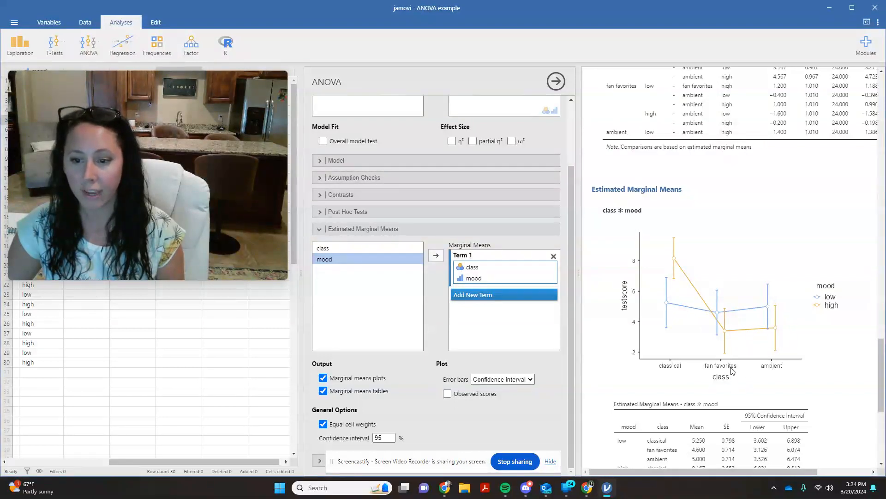
pyautogui.moveTo(639, 365)
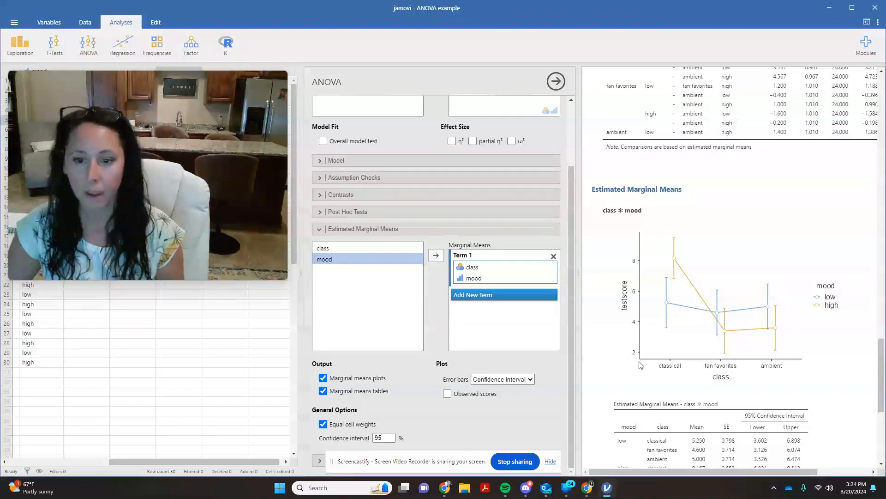
pyautogui.moveTo(682, 268)
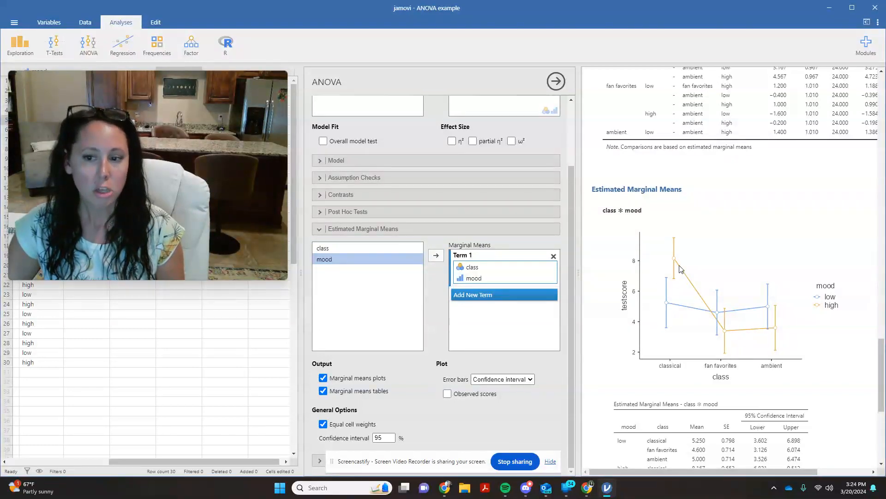
pyautogui.moveTo(650, 255)
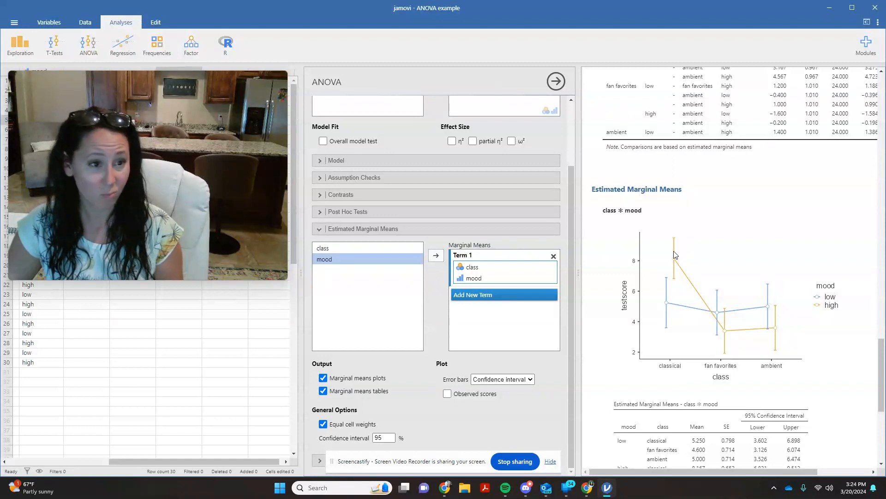
pyautogui.moveTo(845, 314)
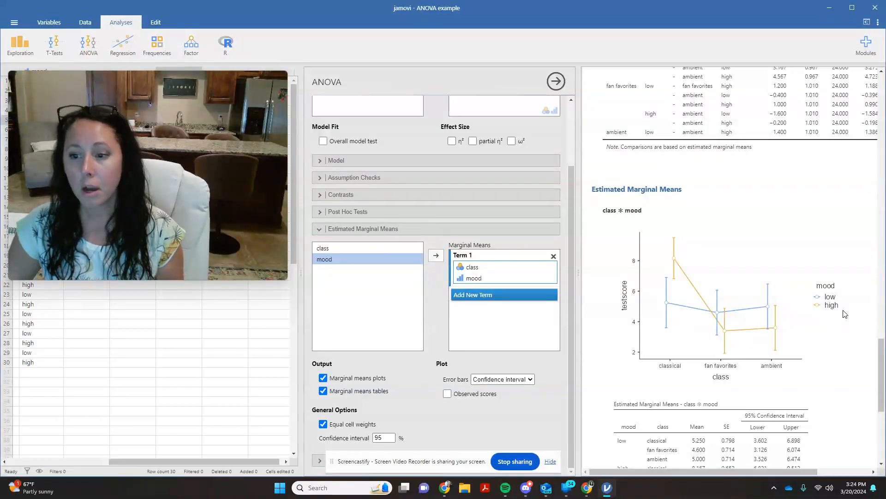
pyautogui.moveTo(677, 261)
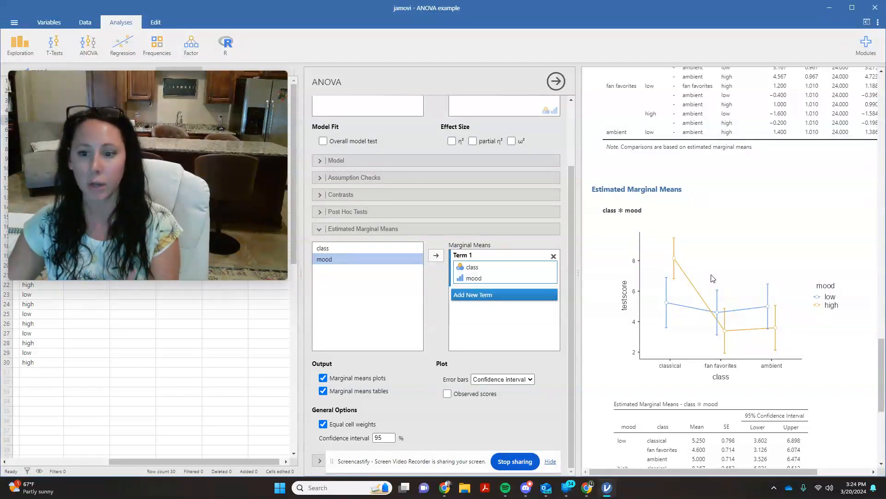
pyautogui.scroll(-3)
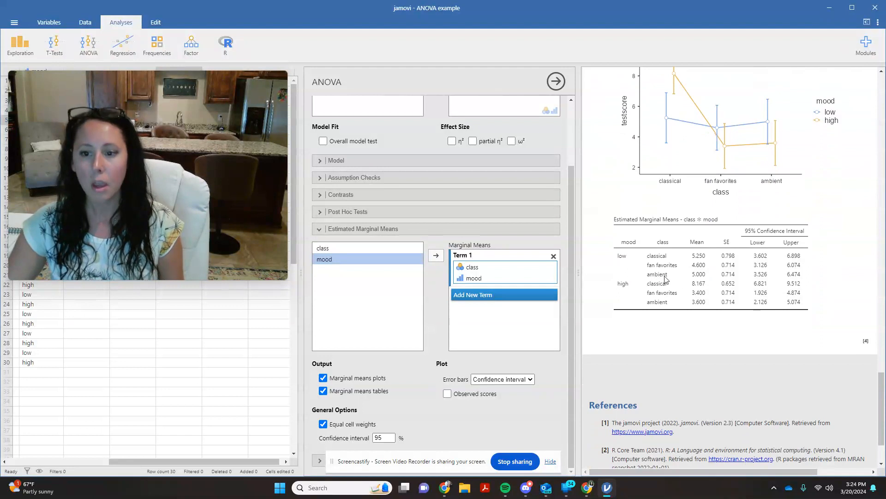
pyautogui.scroll(-3)
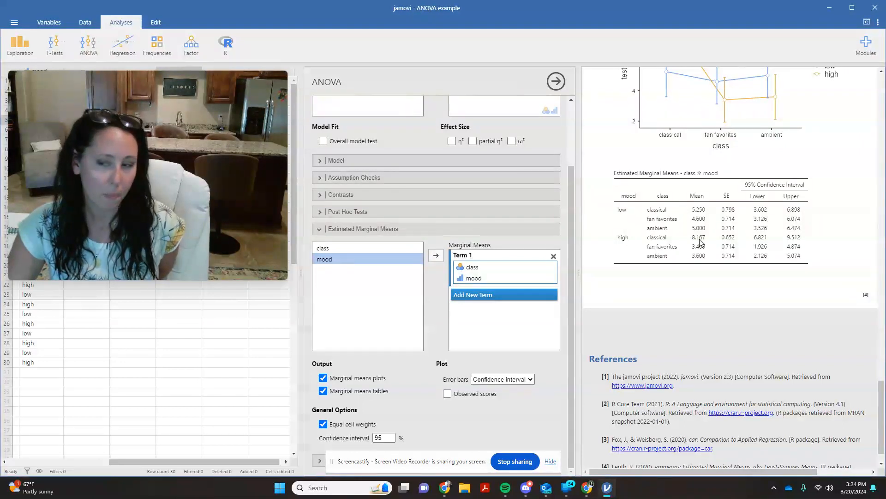
pyautogui.moveTo(593, 251)
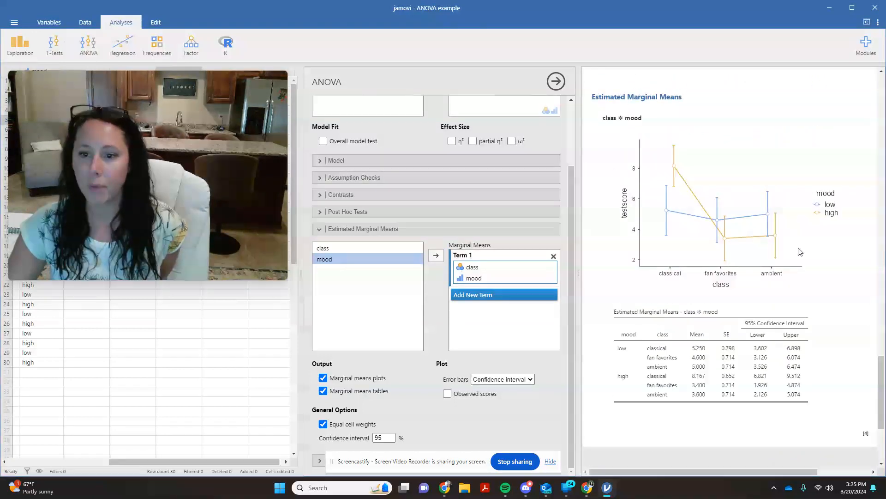
pyautogui.moveTo(708, 243)
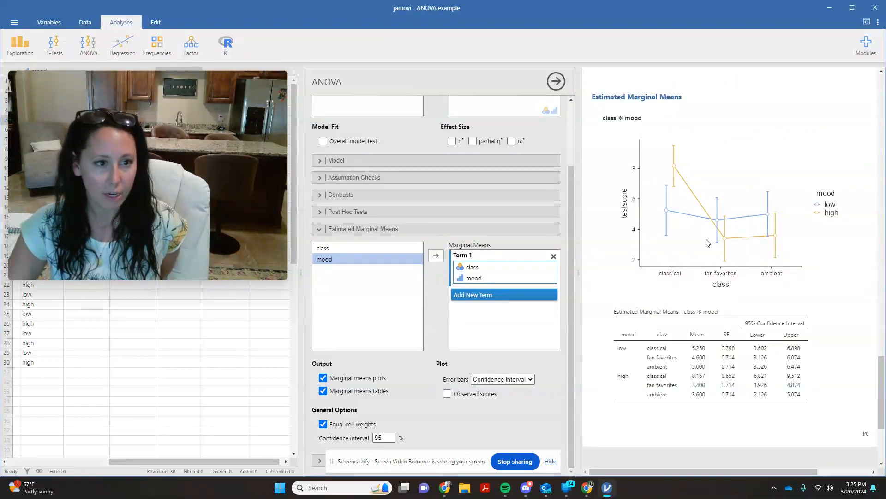
pyautogui.moveTo(687, 221)
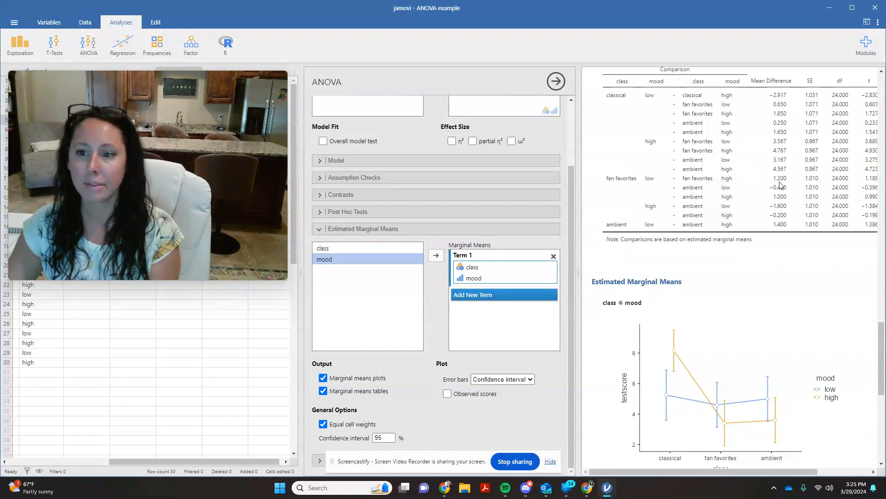
pyautogui.moveTo(756, 165)
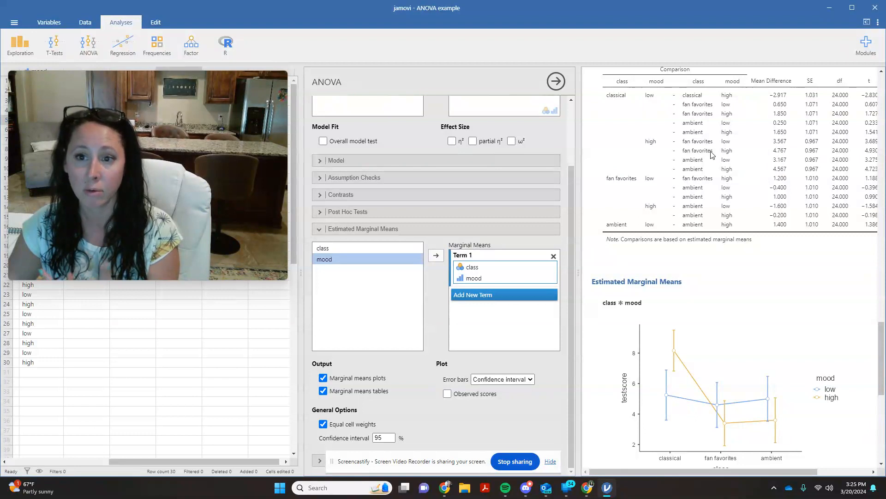
# Scroll down through the options to reach the marginal means term with only mood left
pyautogui.scroll(-3)
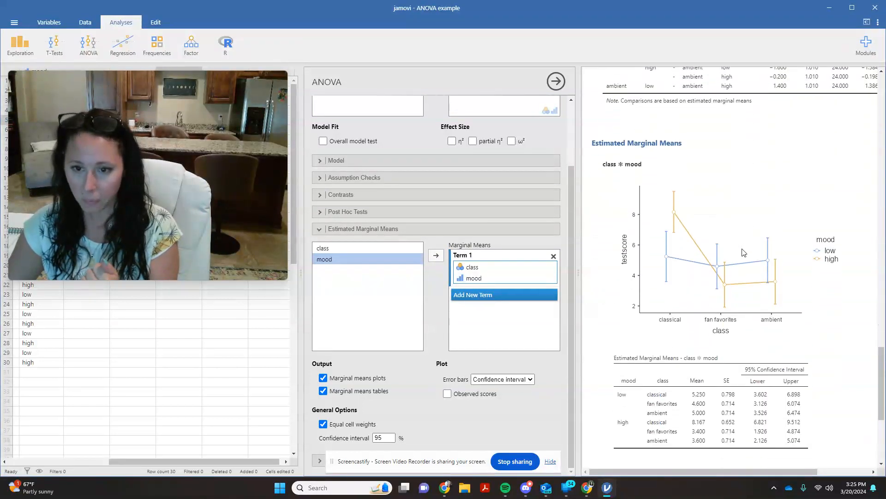
pyautogui.scroll(-3)
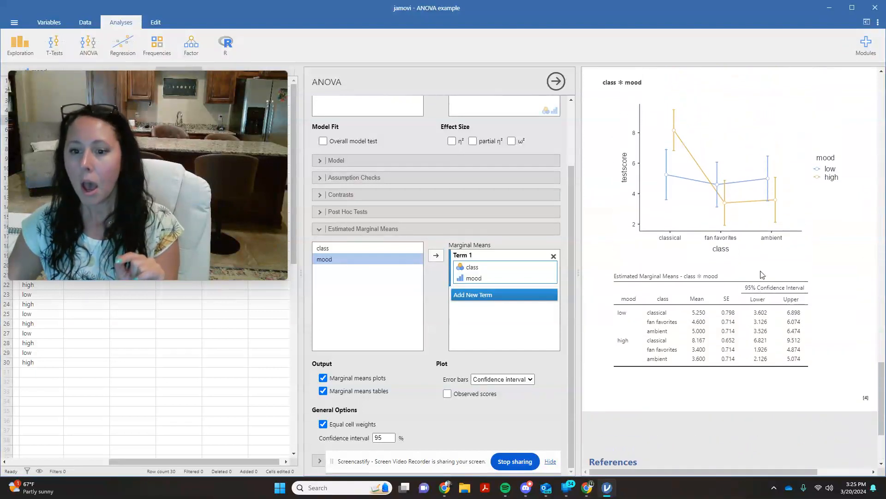
pyautogui.scroll(-3)
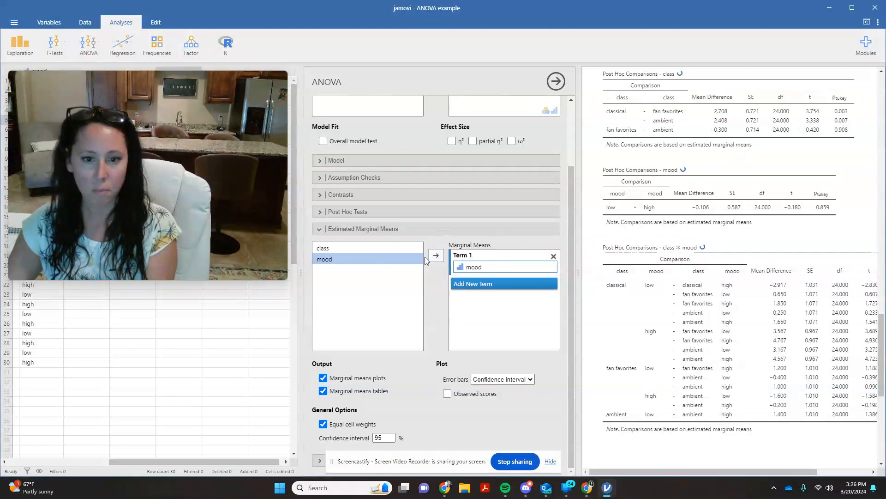
# Add class to Term 1 after mood and review the resulting mood × class plot
pyautogui.click(434, 256)
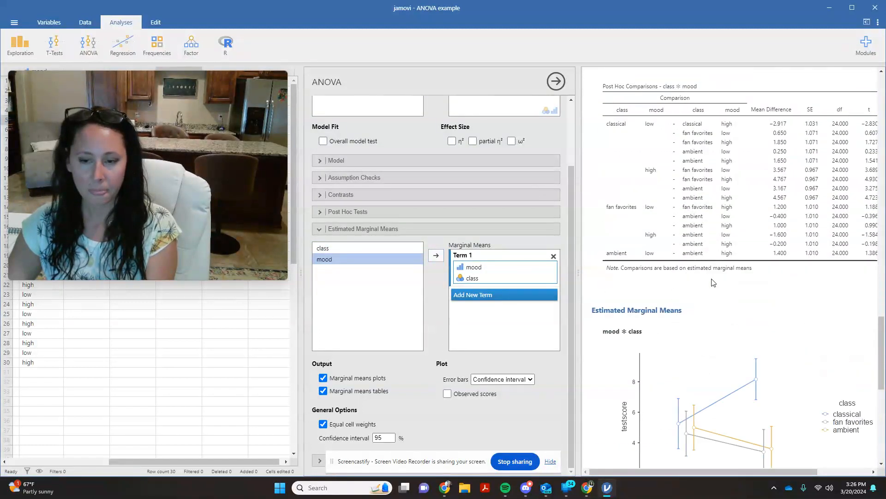
pyautogui.scroll(-3)
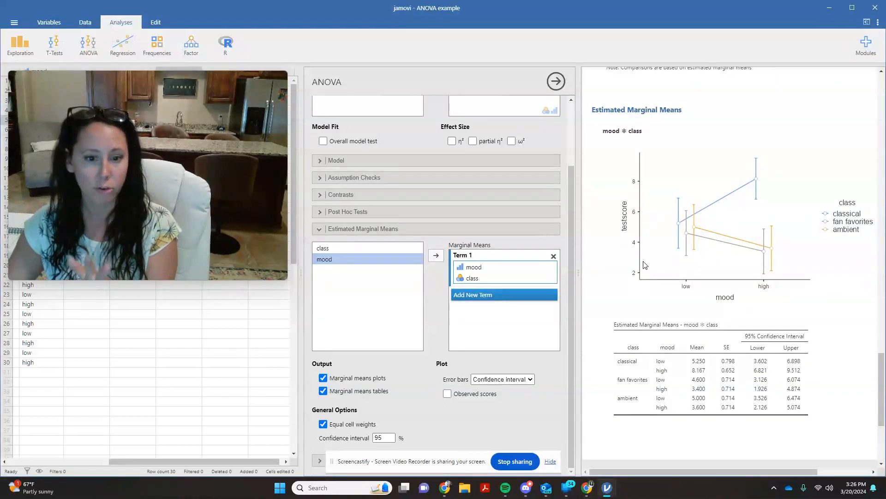
pyautogui.moveTo(744, 233)
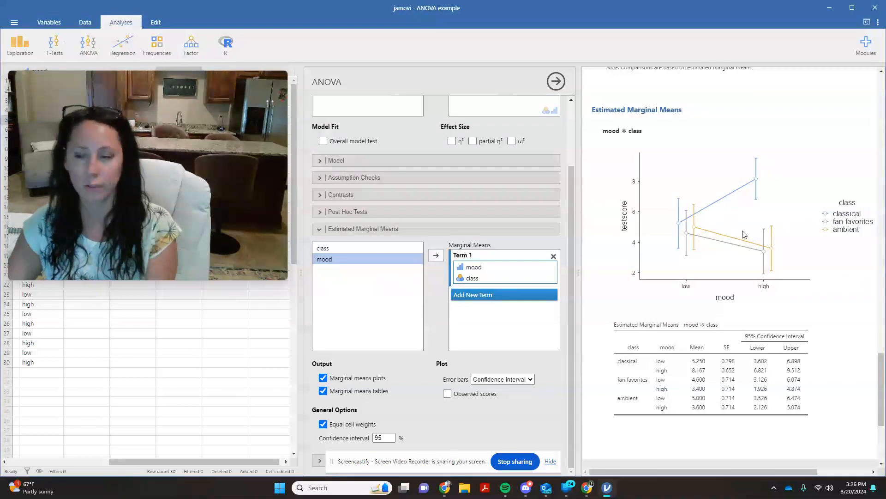
pyautogui.moveTo(827, 218)
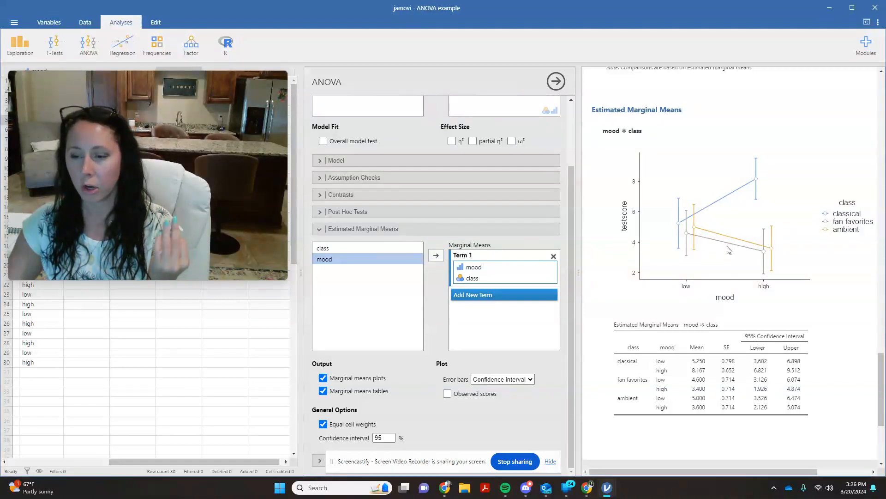
pyautogui.moveTo(770, 238)
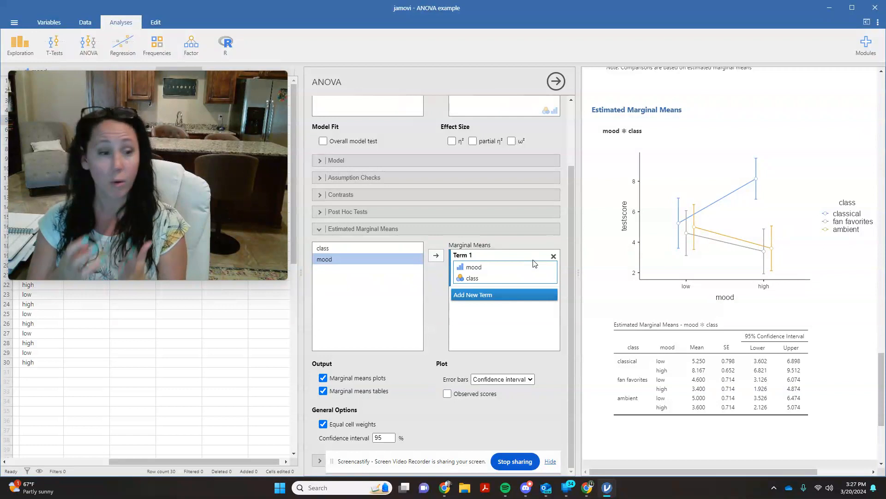
pyautogui.moveTo(527, 278)
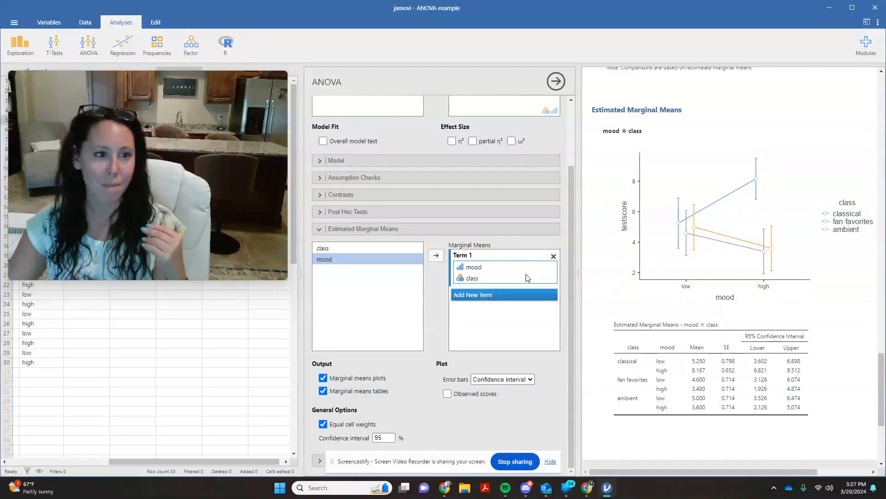